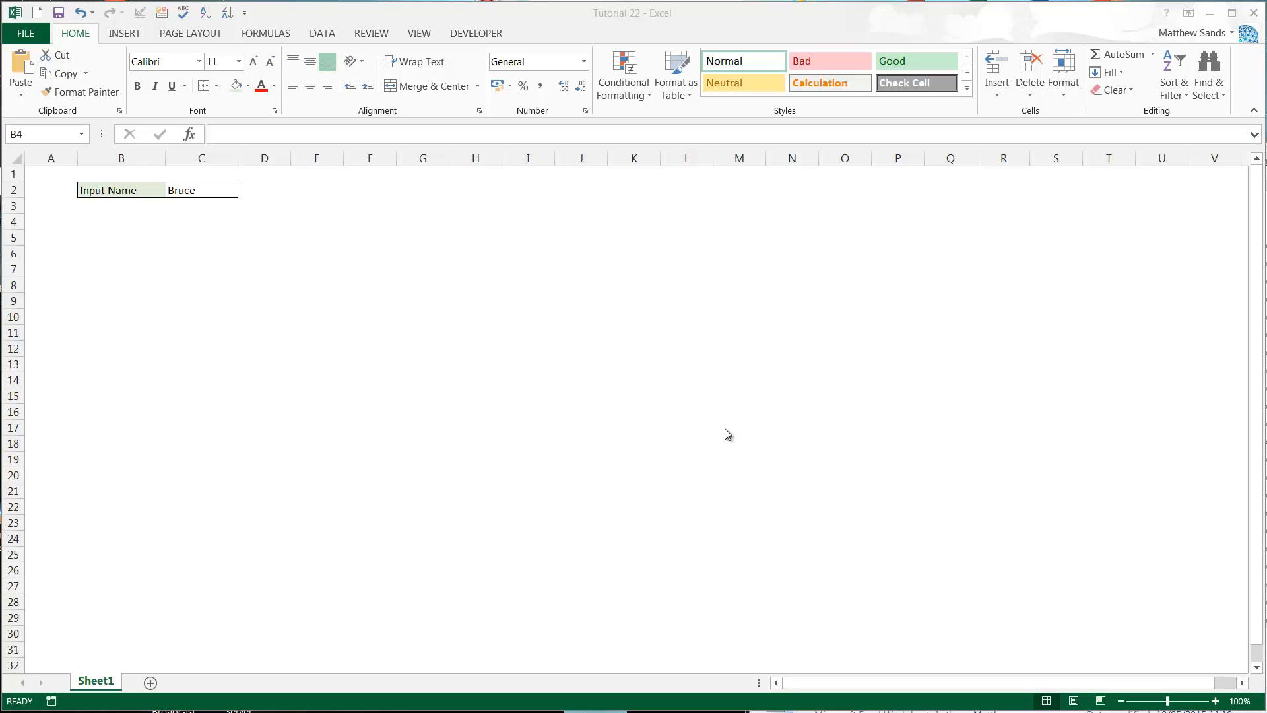
mouse_move(225, 167)
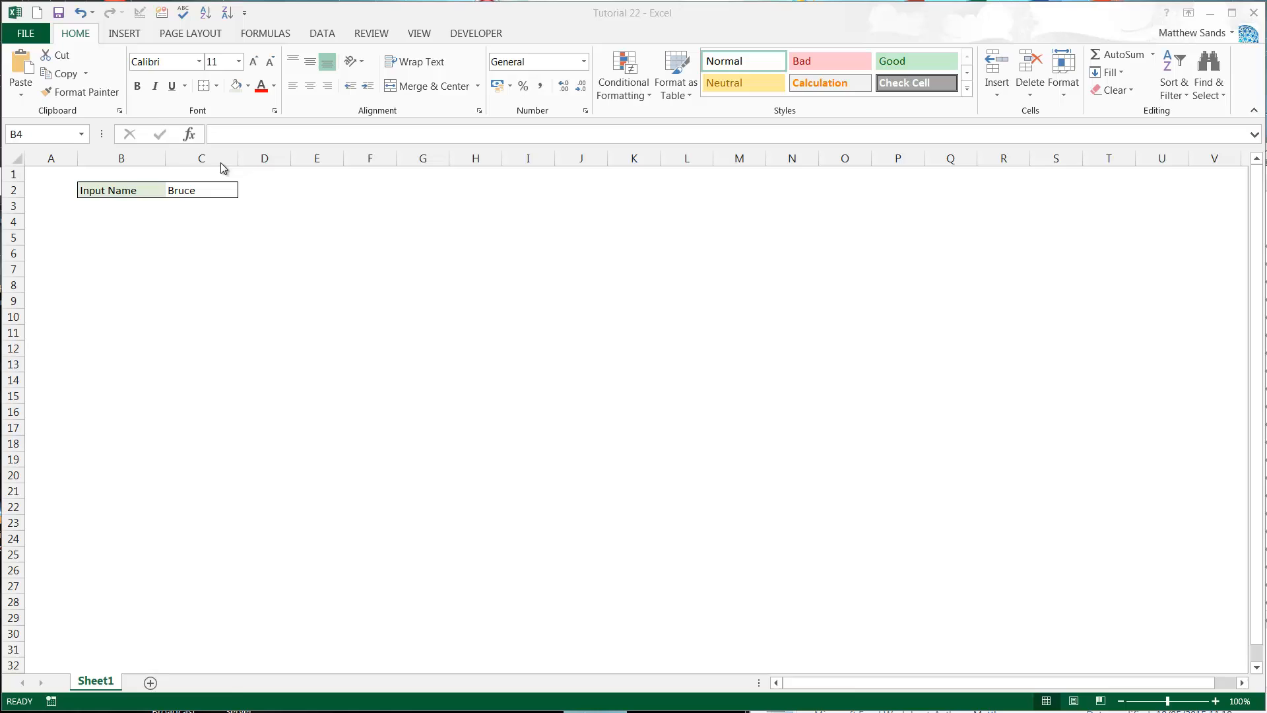
Step: Select cell B3 and move down to B4 in the open worksheet
click(120, 221)
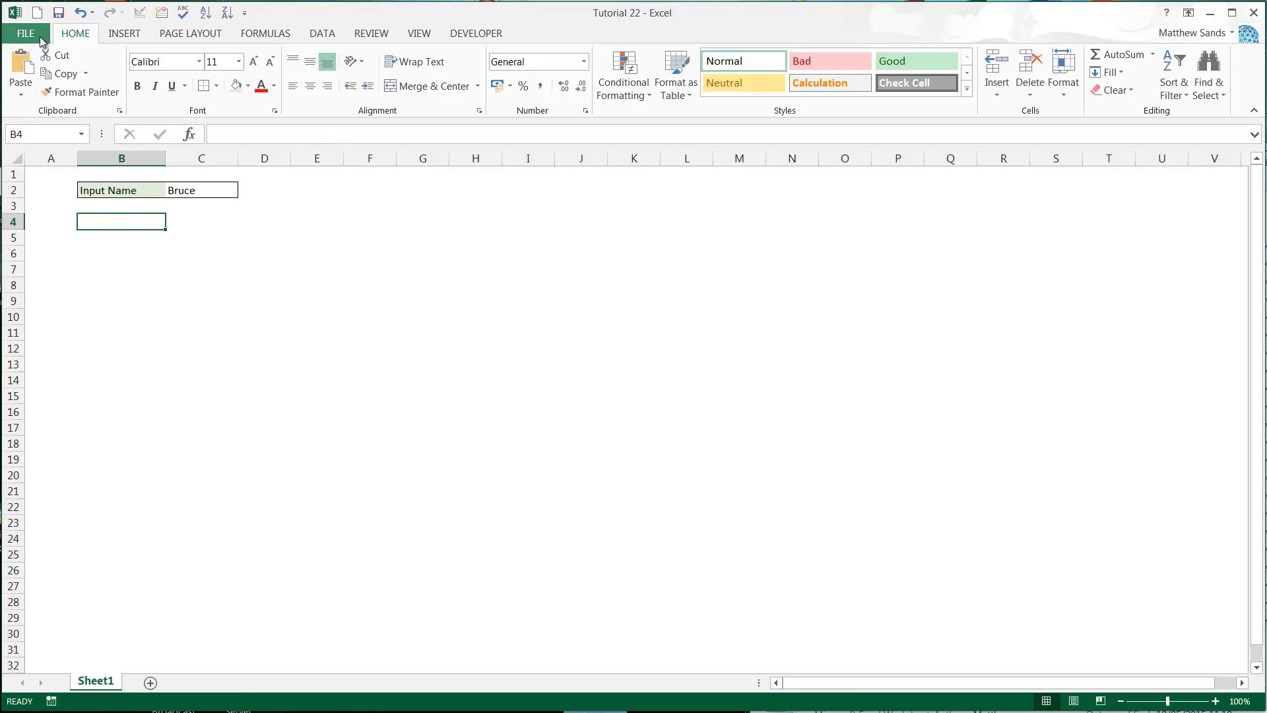
click(24, 33)
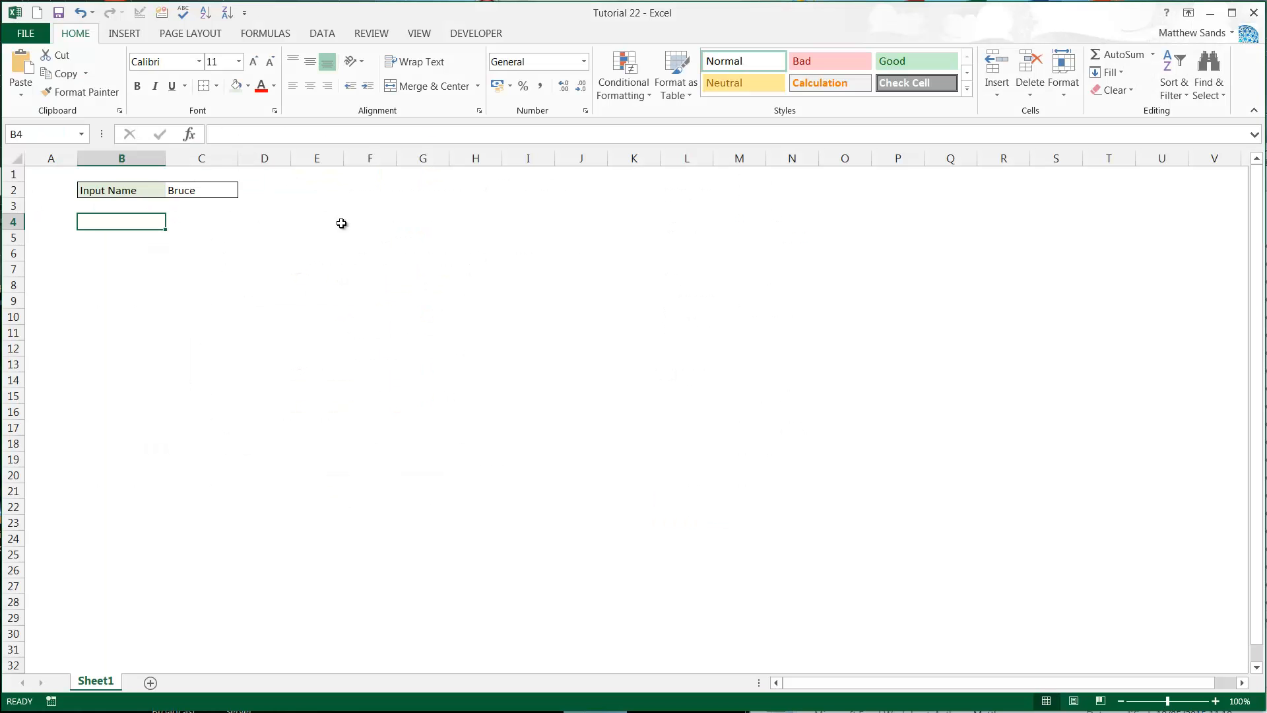
click(121, 206)
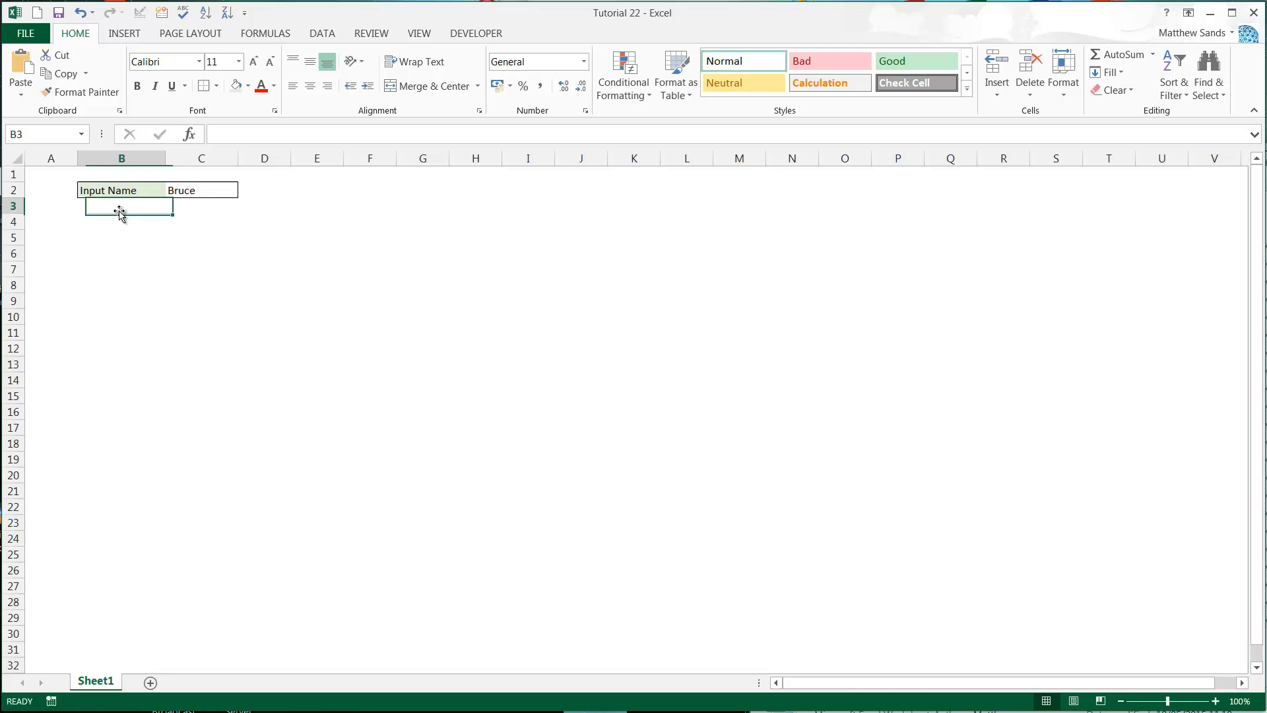
key(Down)
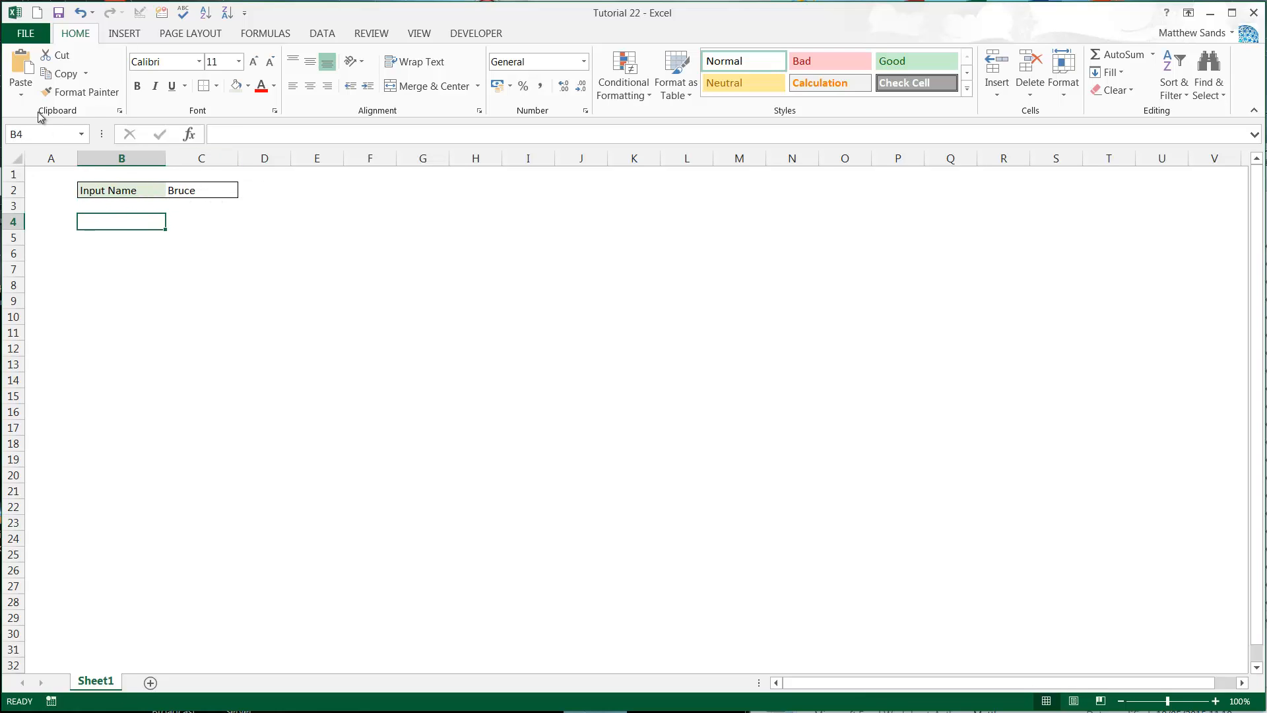
Step: Visit Protect Workbook's Encrypt with Password in File > Info and cancel out of it
click(24, 33)
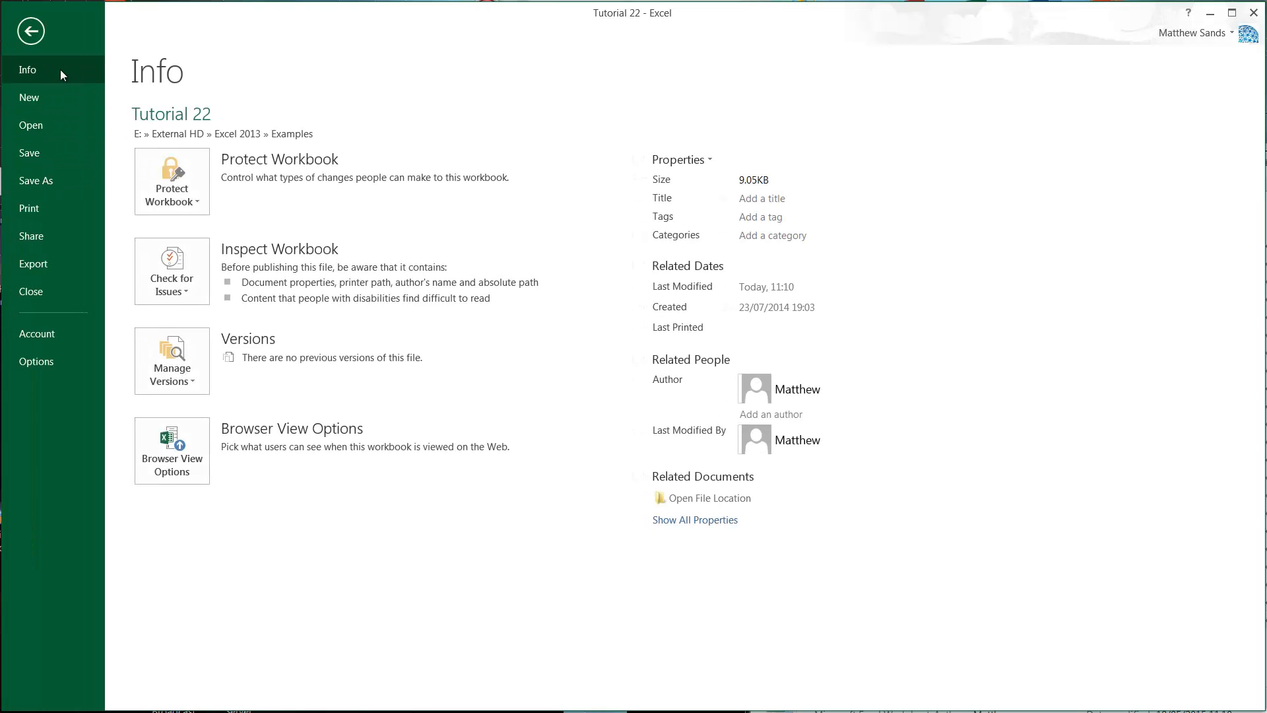
click(172, 181)
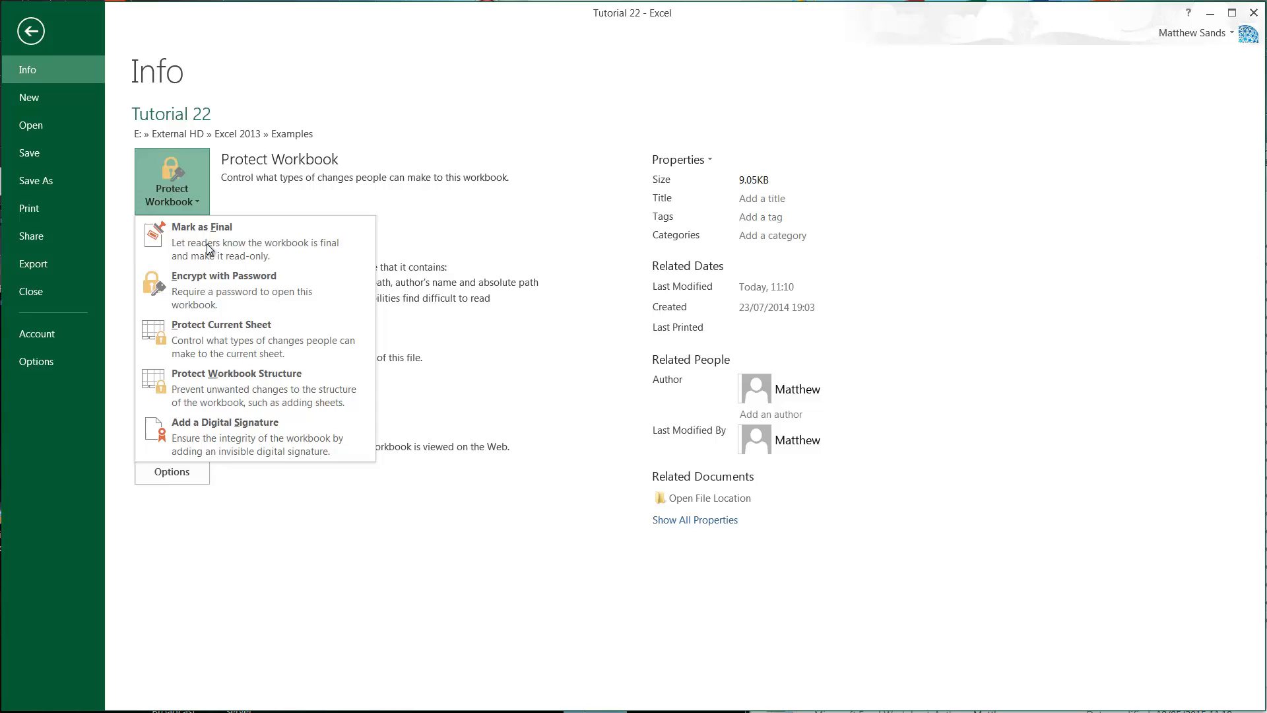
click(224, 276)
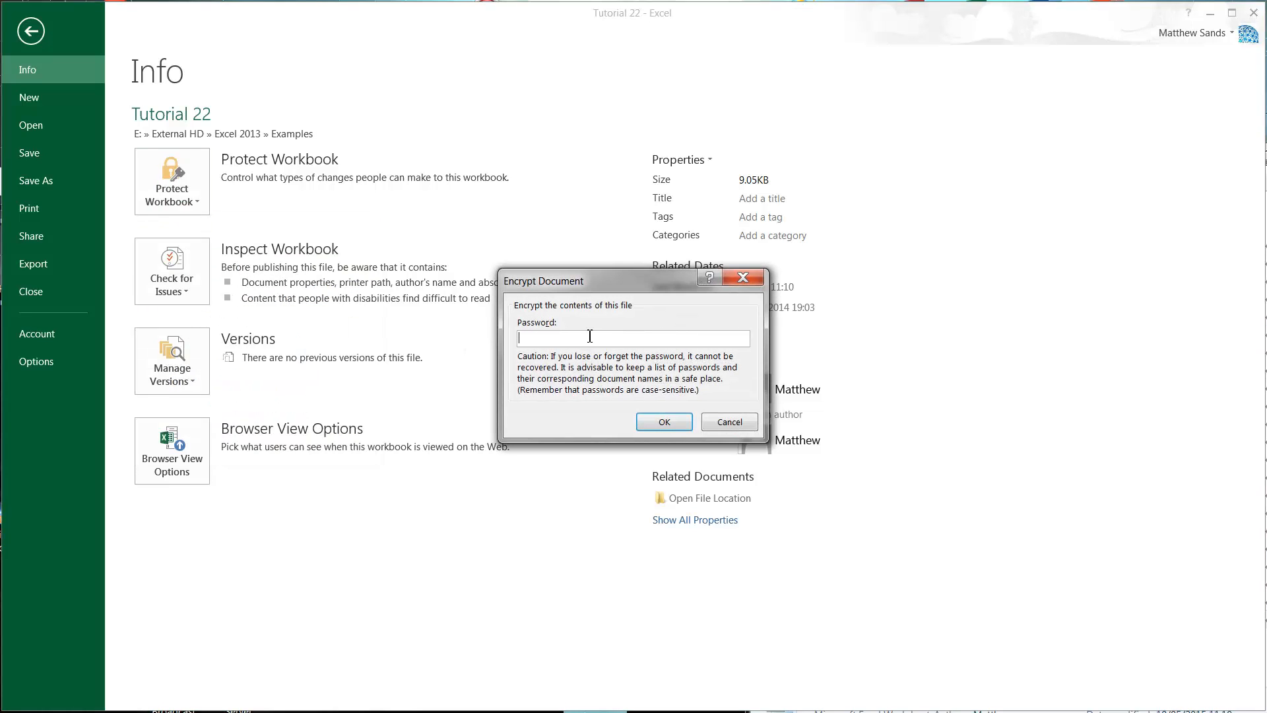
click(726, 422)
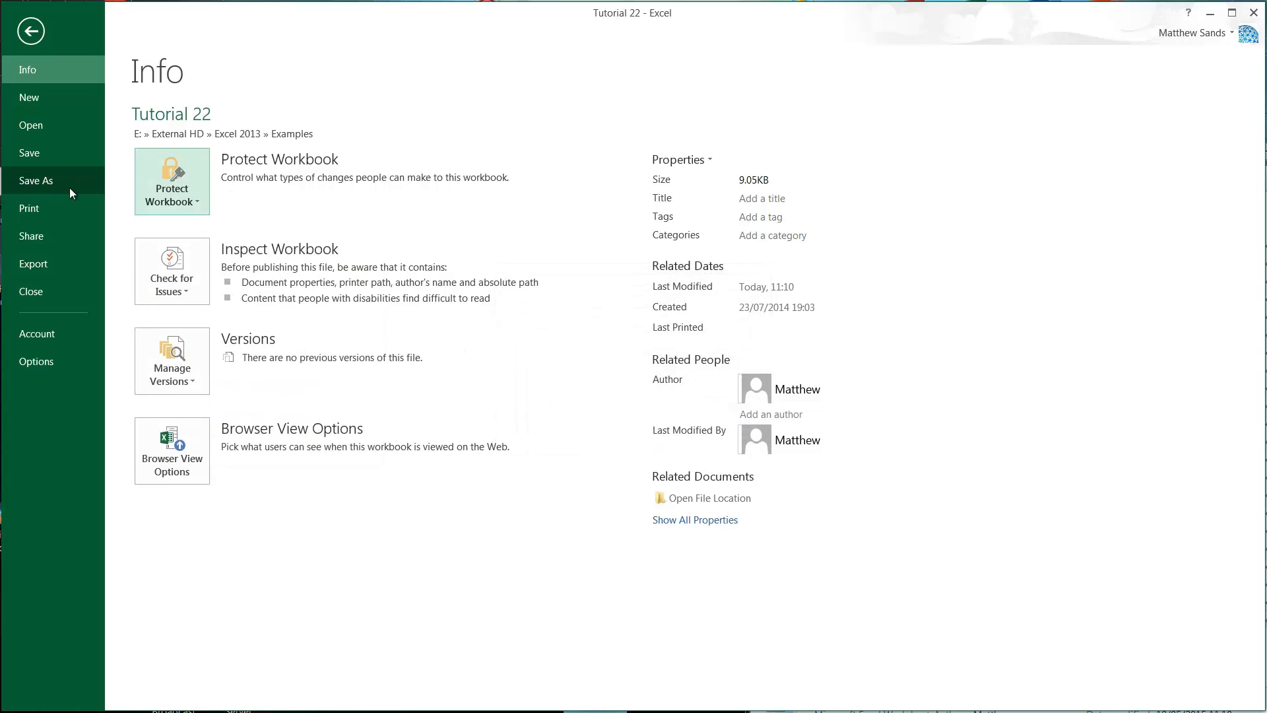
Step: Start a Save As to the Examples folder and rename the file to Tutorial 23
click(37, 181)
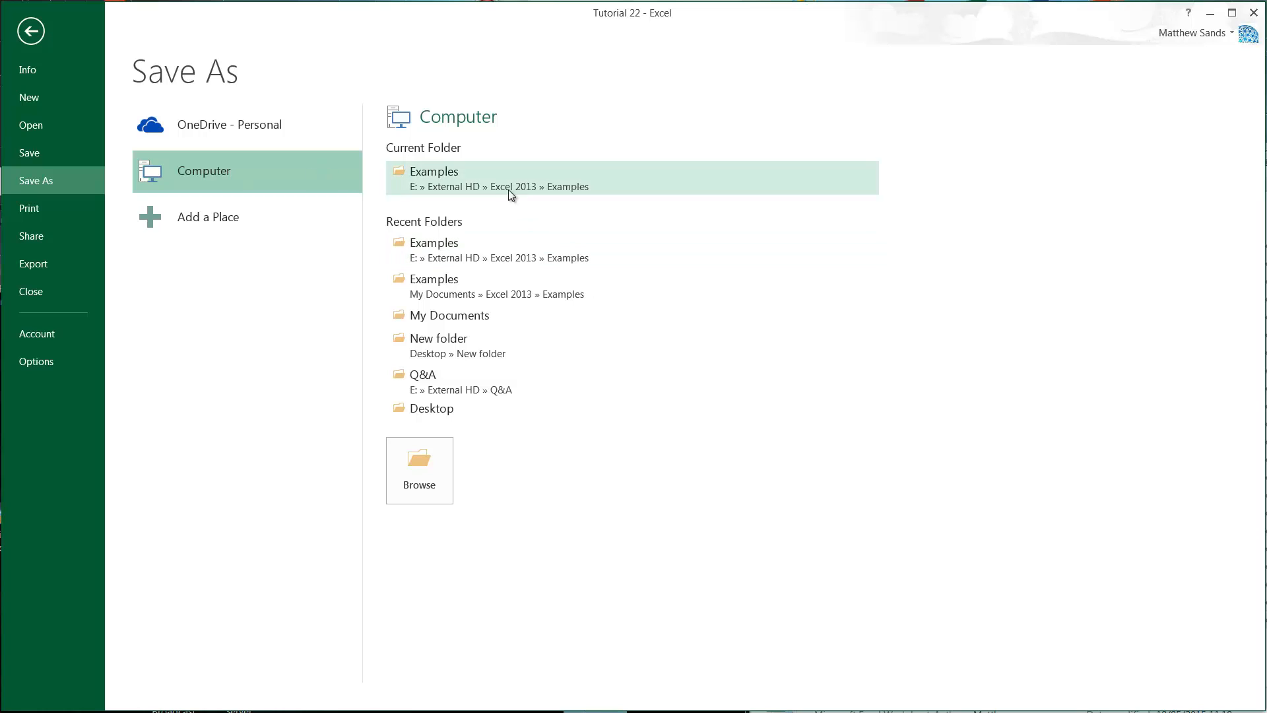
mouse_move(475, 186)
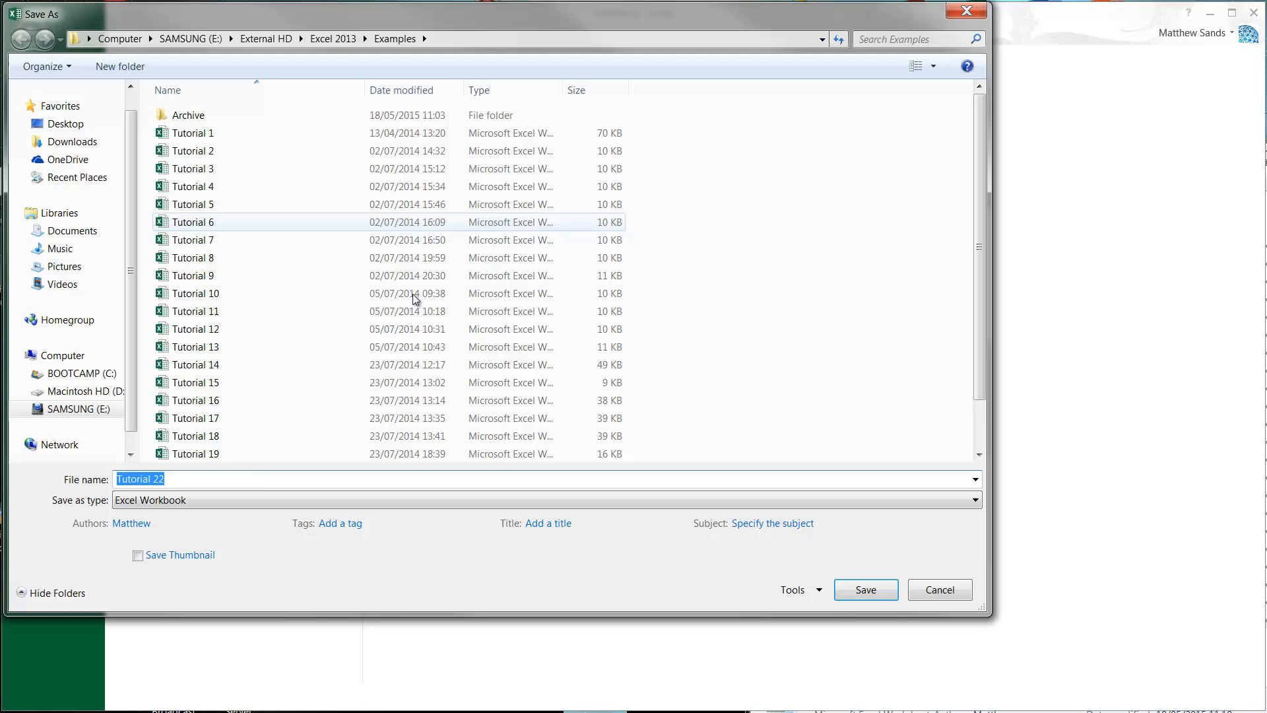
click(186, 478)
text(3)
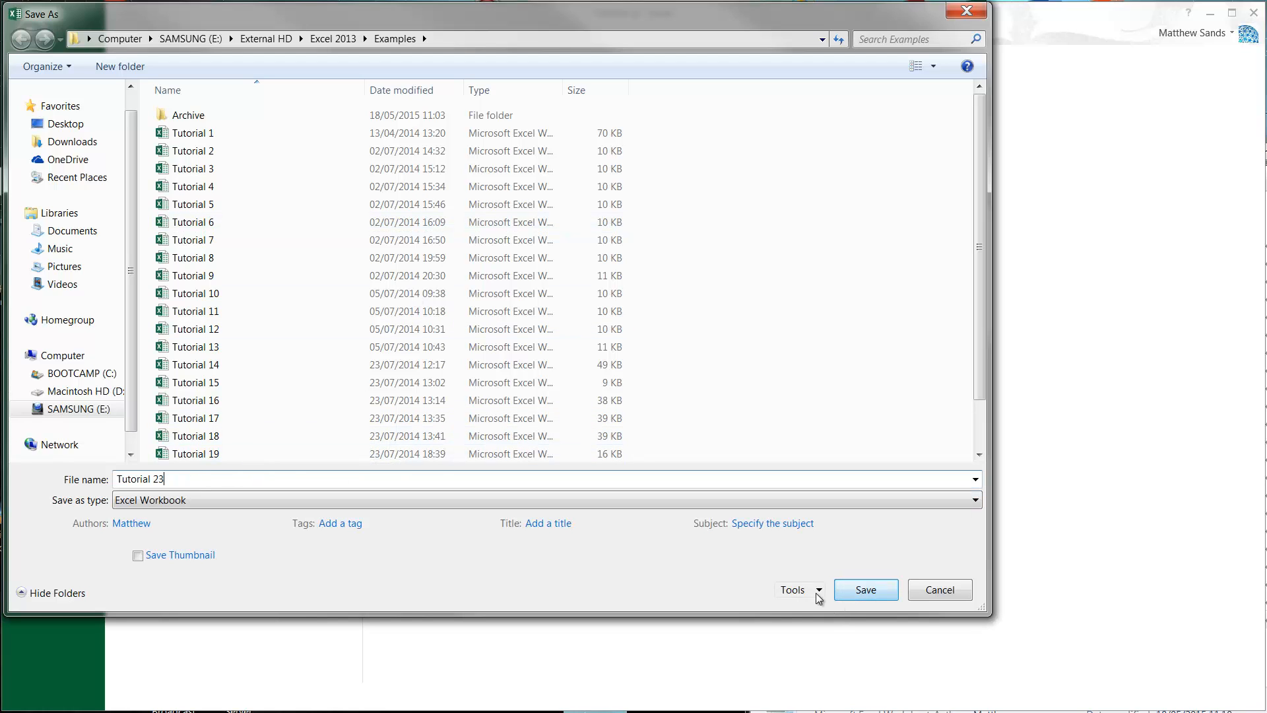
Step: In General Options enter a password to open and accept it
click(796, 588)
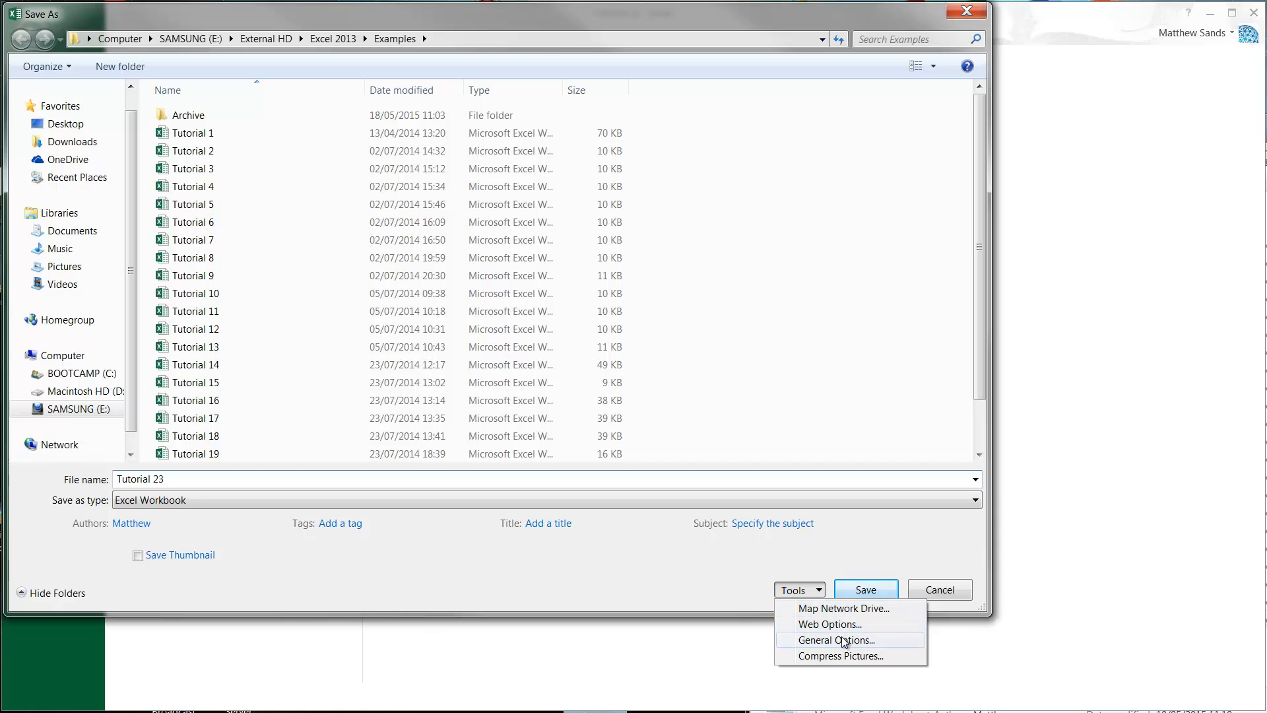
click(837, 639)
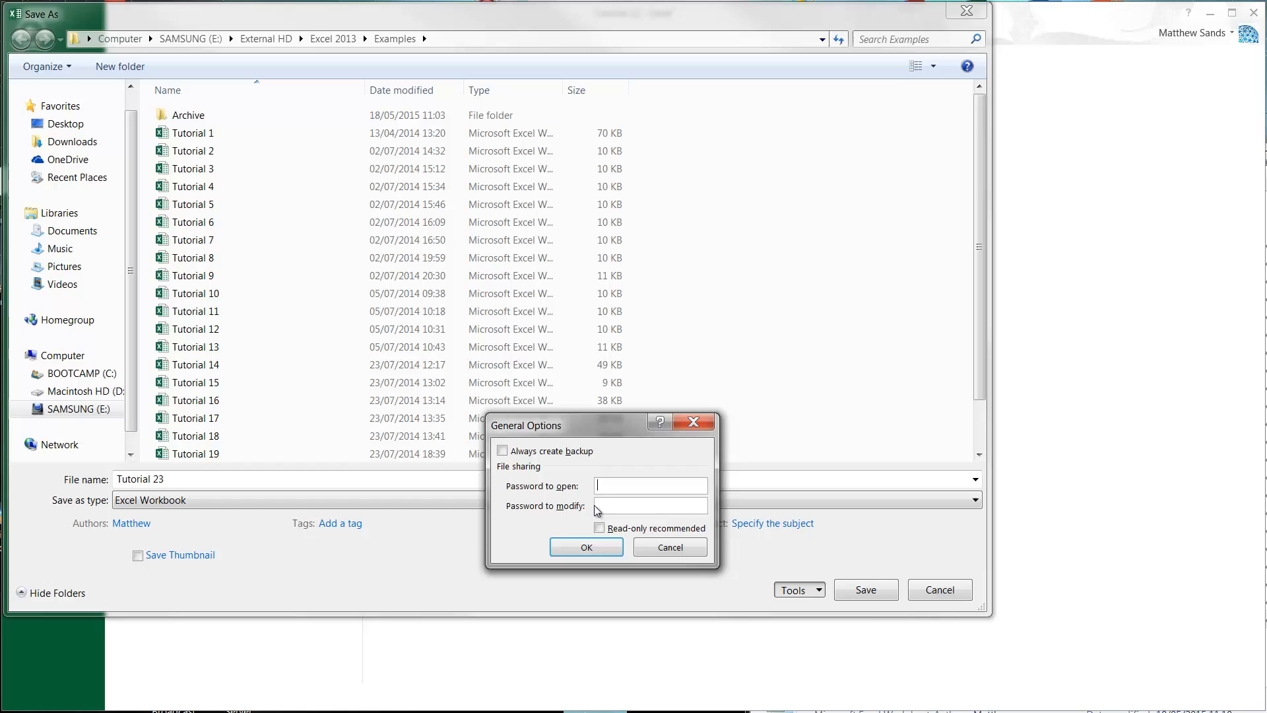
click(651, 484)
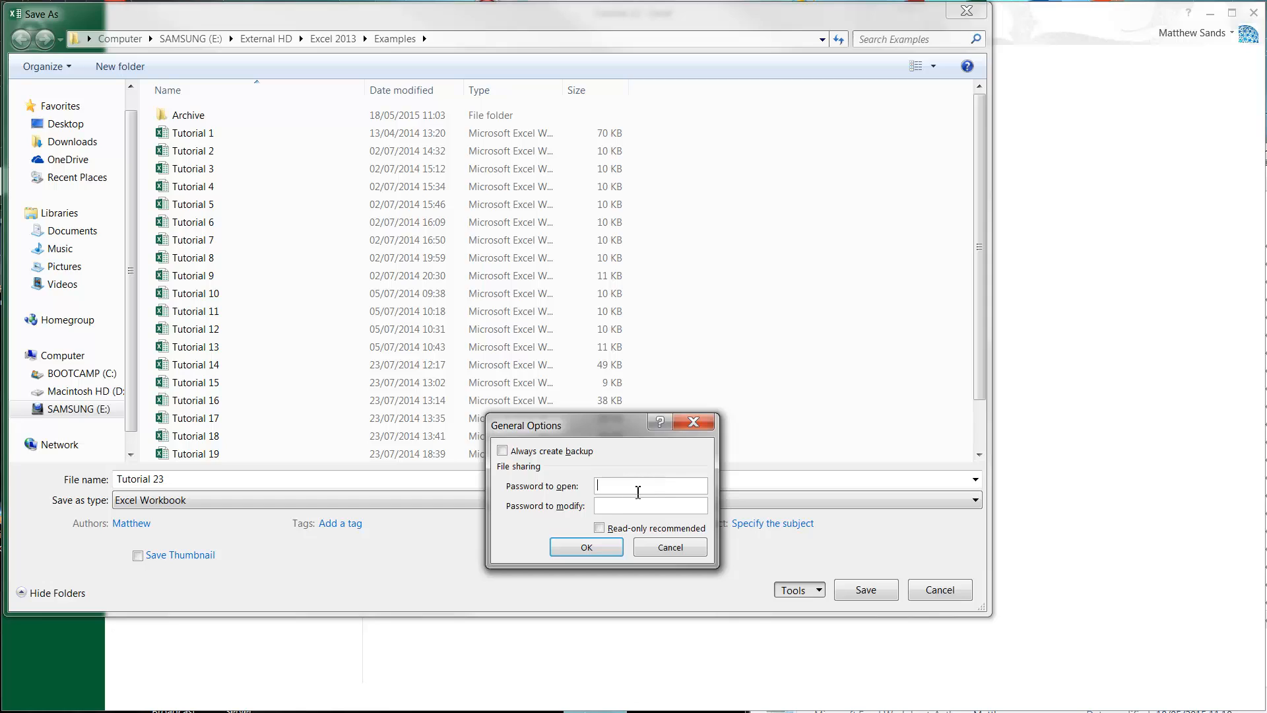
click(651, 505)
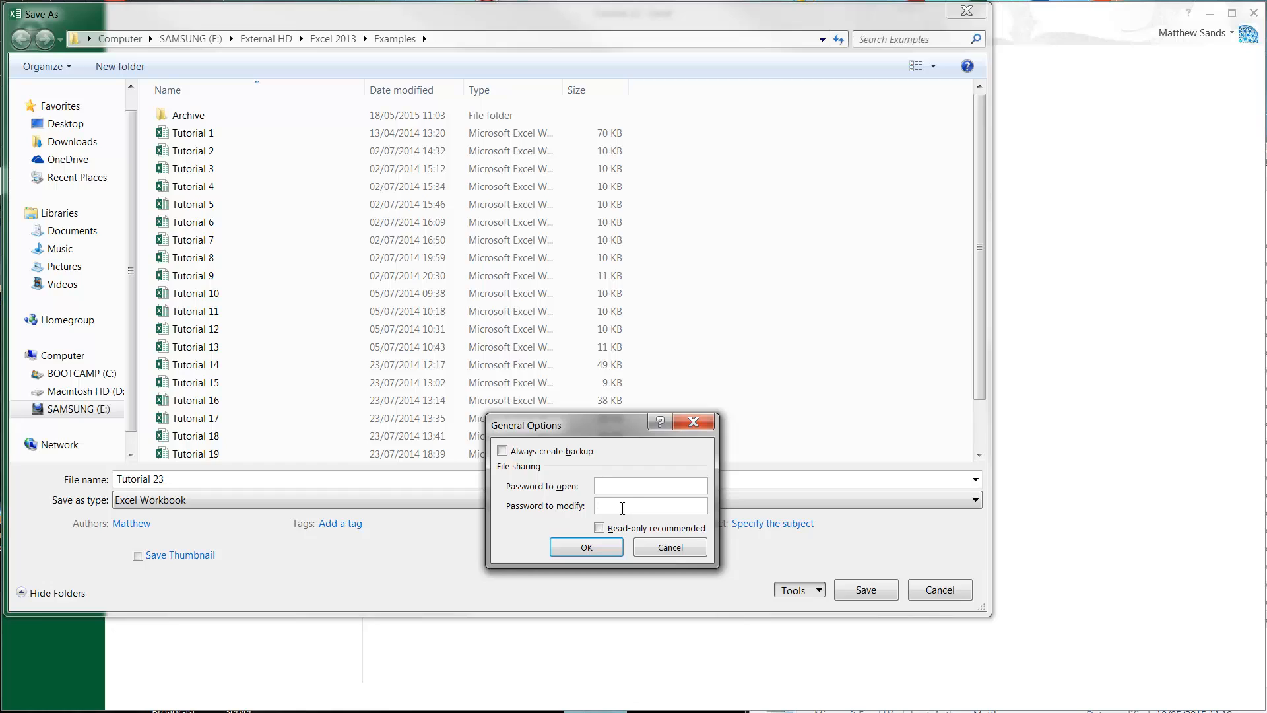
click(649, 484)
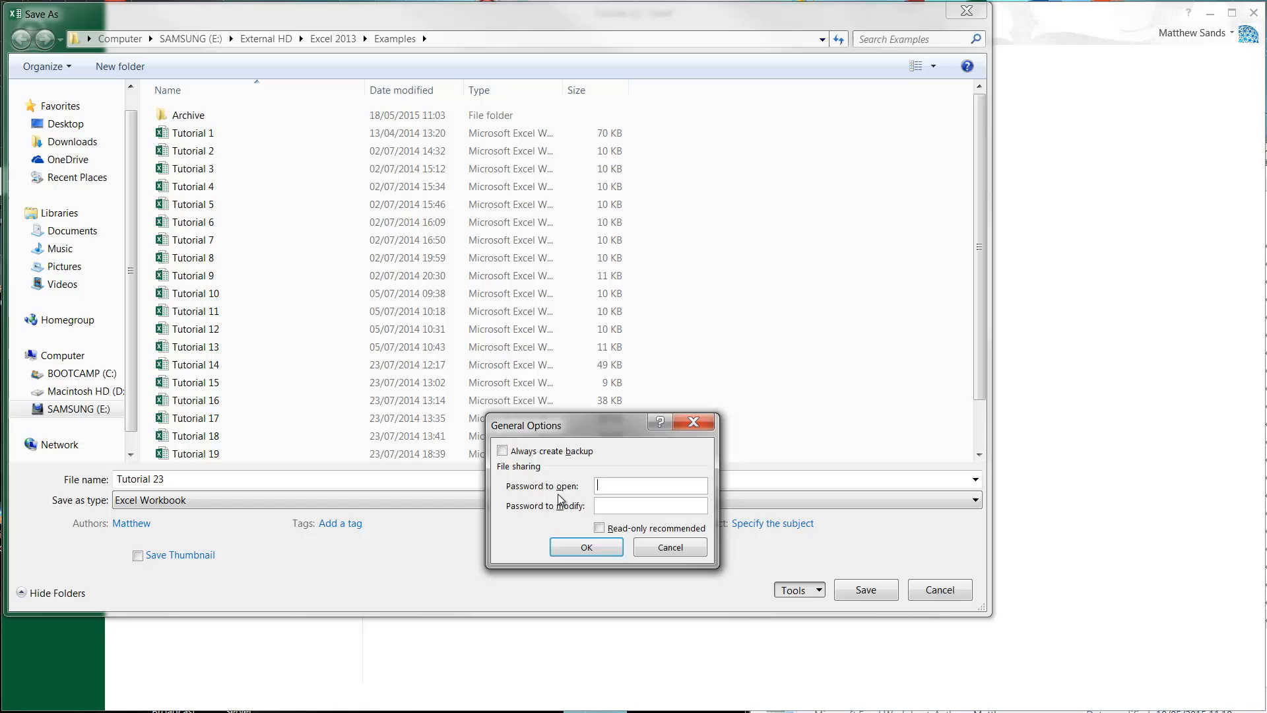
text(••)
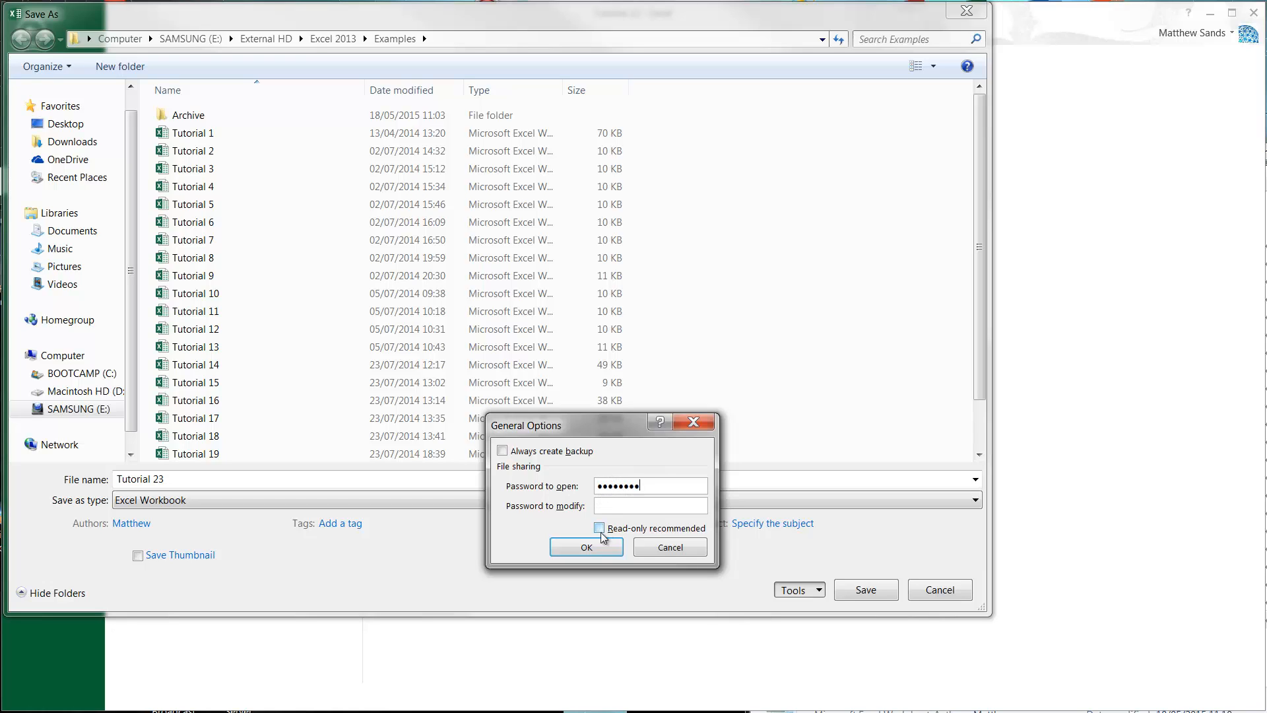
click(586, 546)
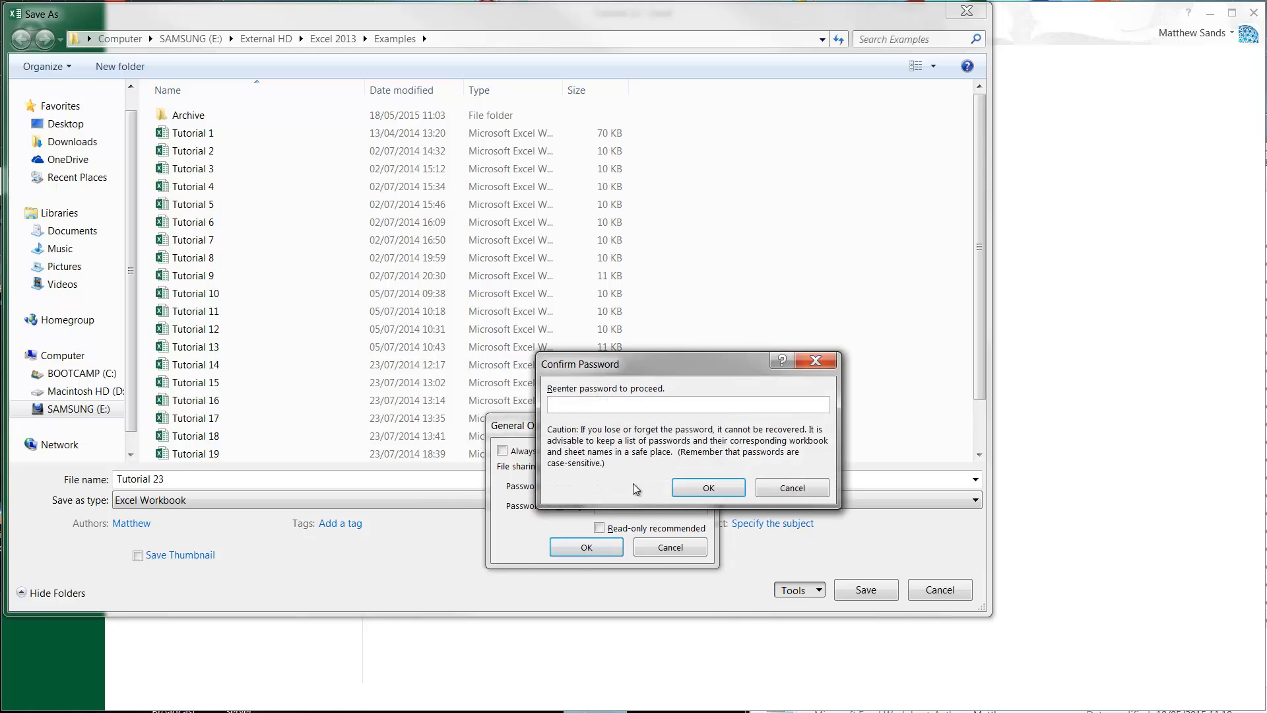
Step: Re-enter the password in Confirm Password and confirm it
text(•)
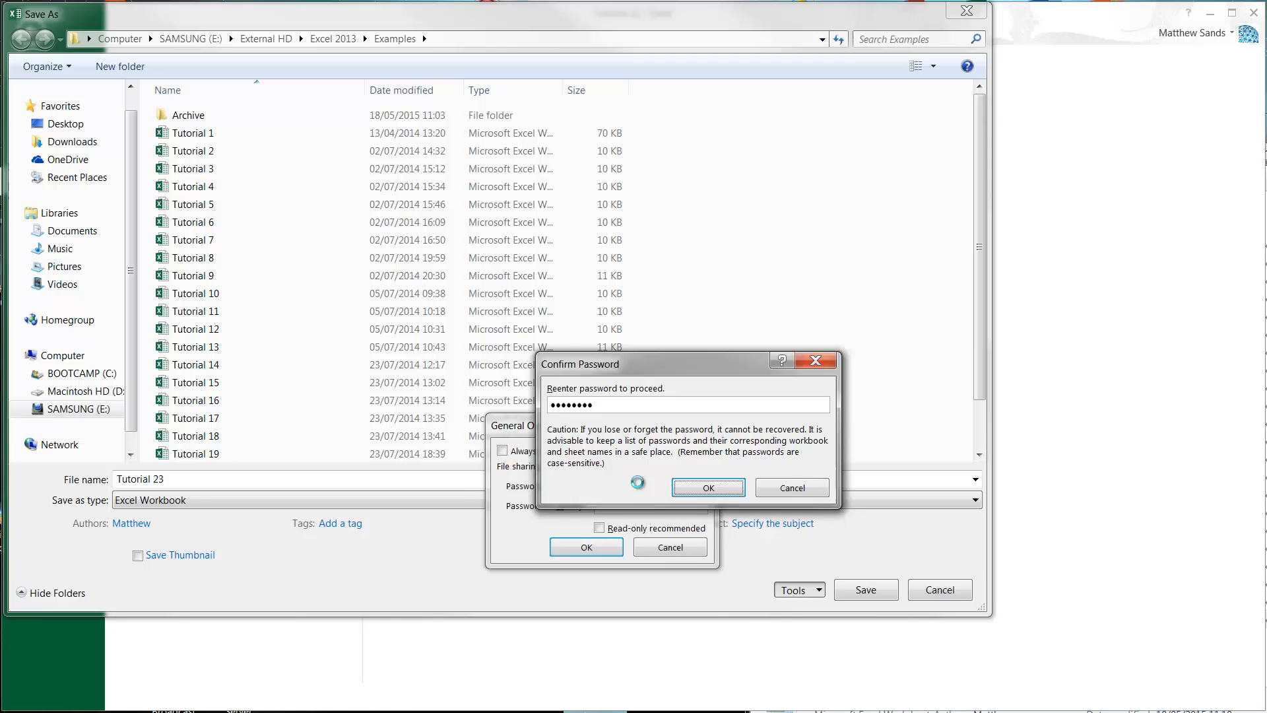
click(707, 487)
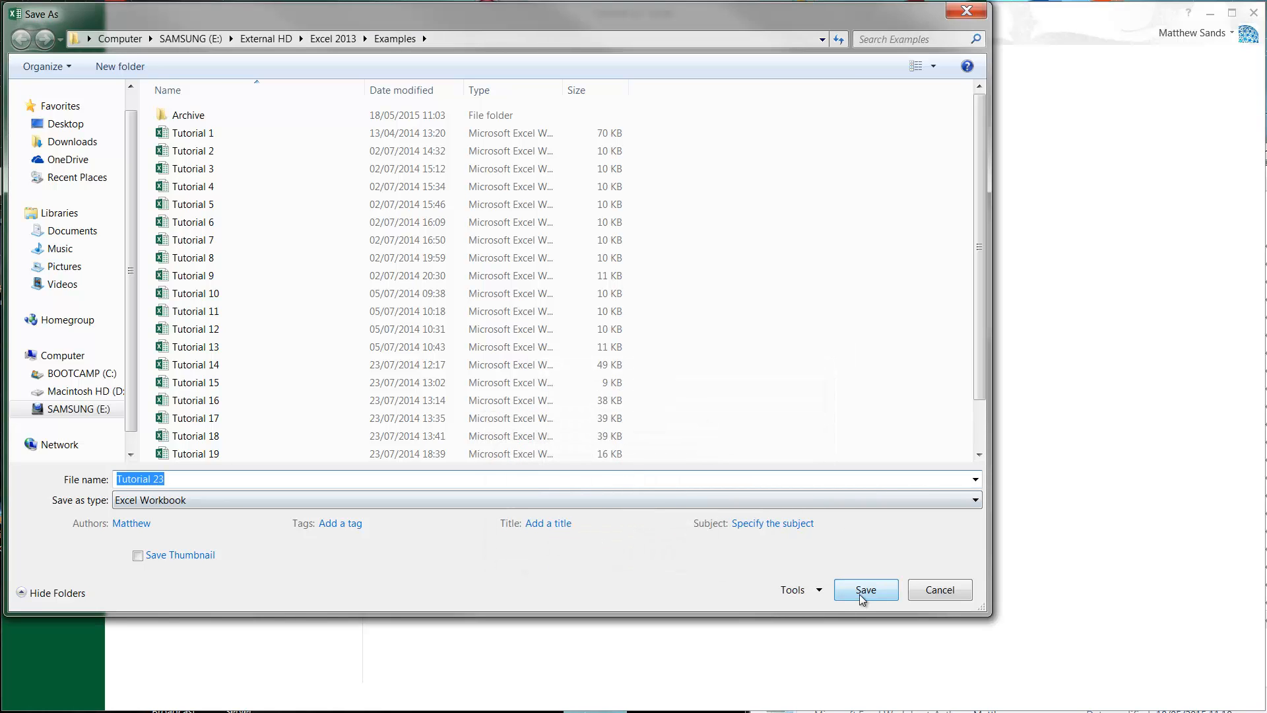
Step: Save the password-protected Tutorial 23 and reopen it from the Examples folder in Explorer
click(865, 589)
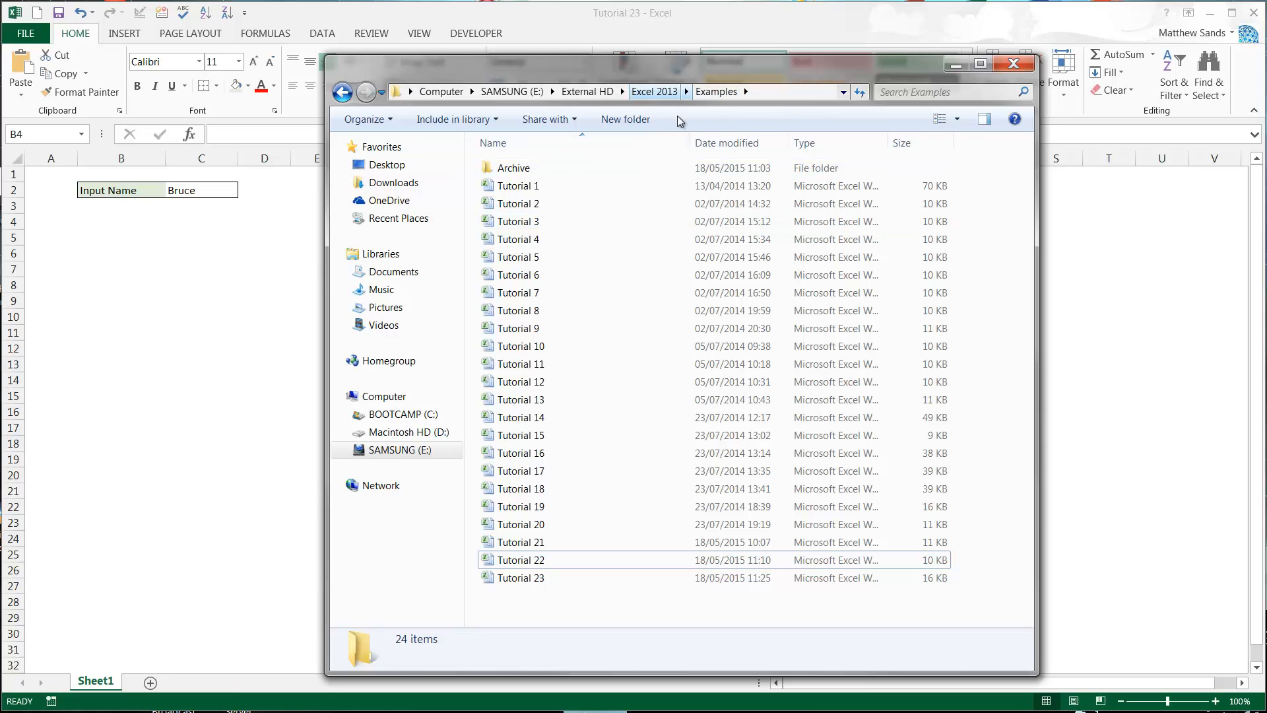
click(520, 576)
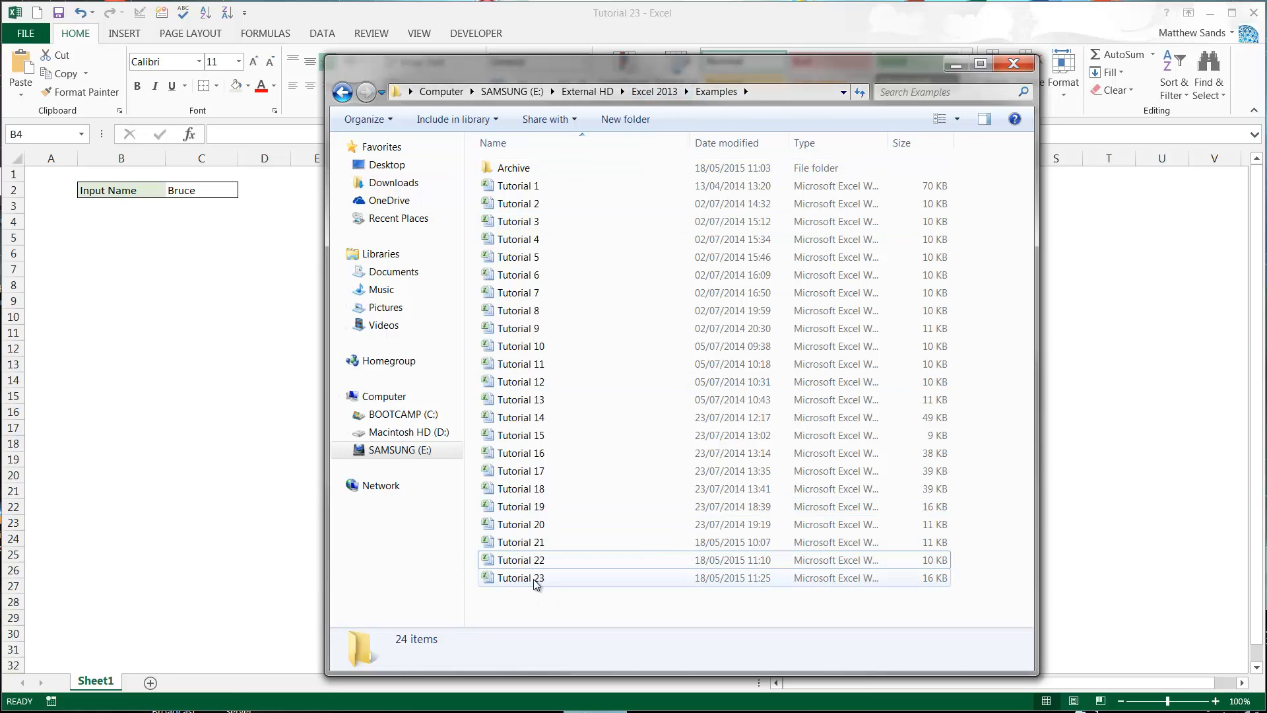
double_click(520, 578)
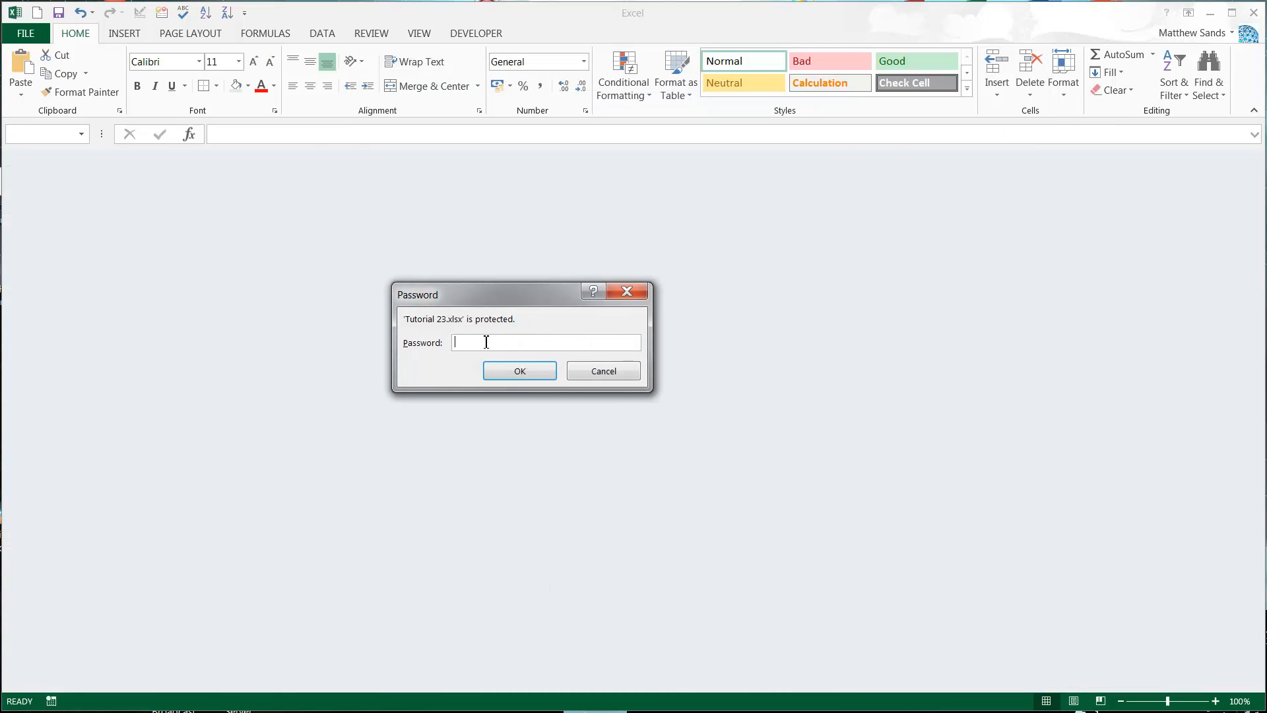
Step: Enter the opening password in the Password box to unlock Tutorial 23
click(519, 369)
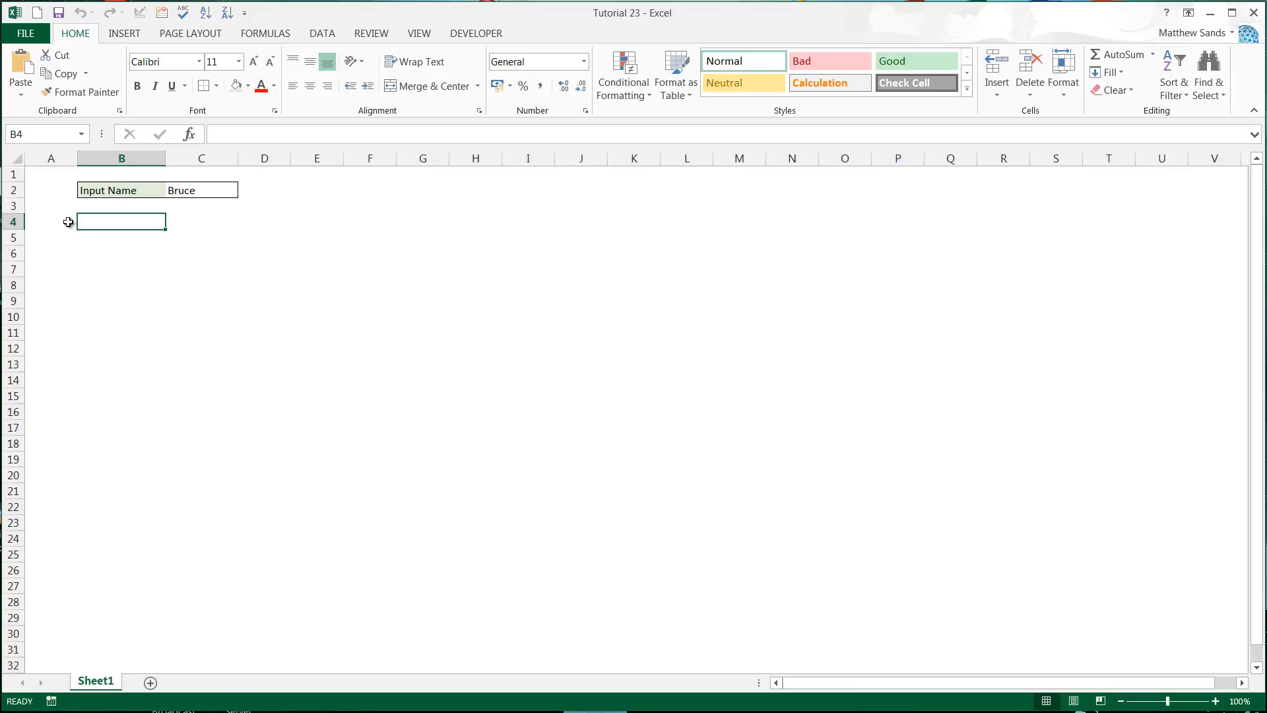
mouse_move(70, 235)
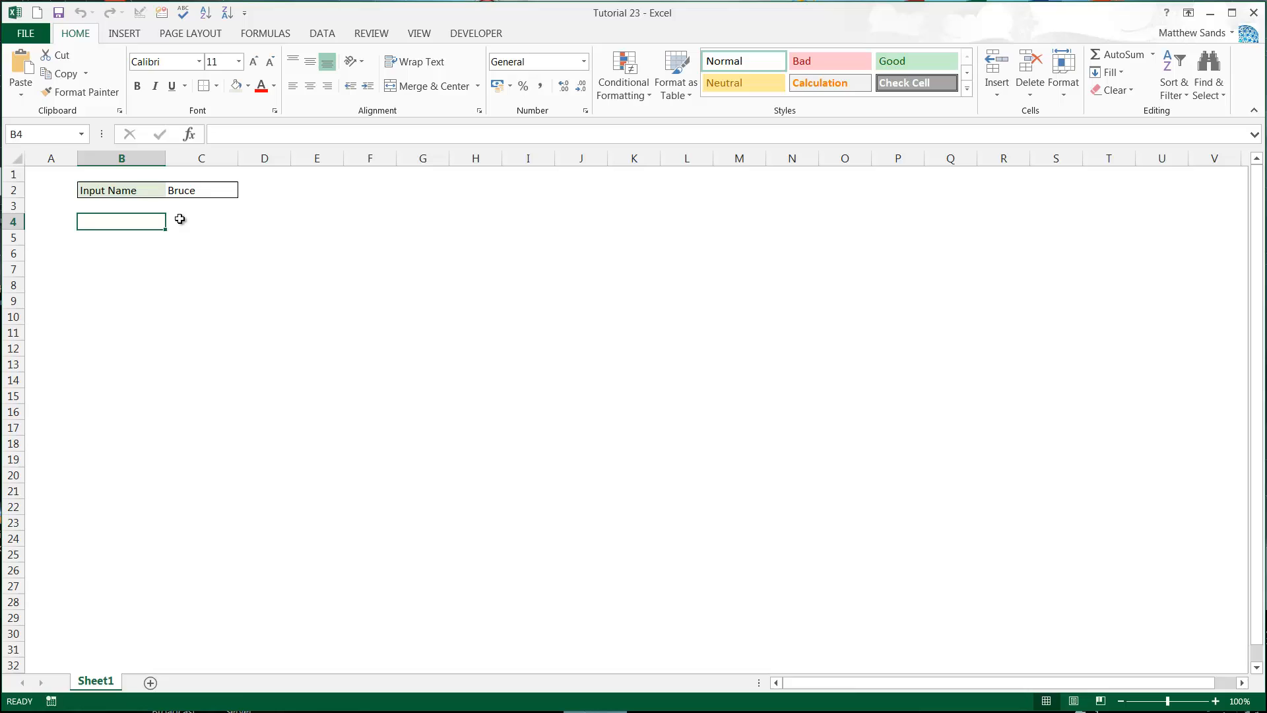
mouse_move(130, 221)
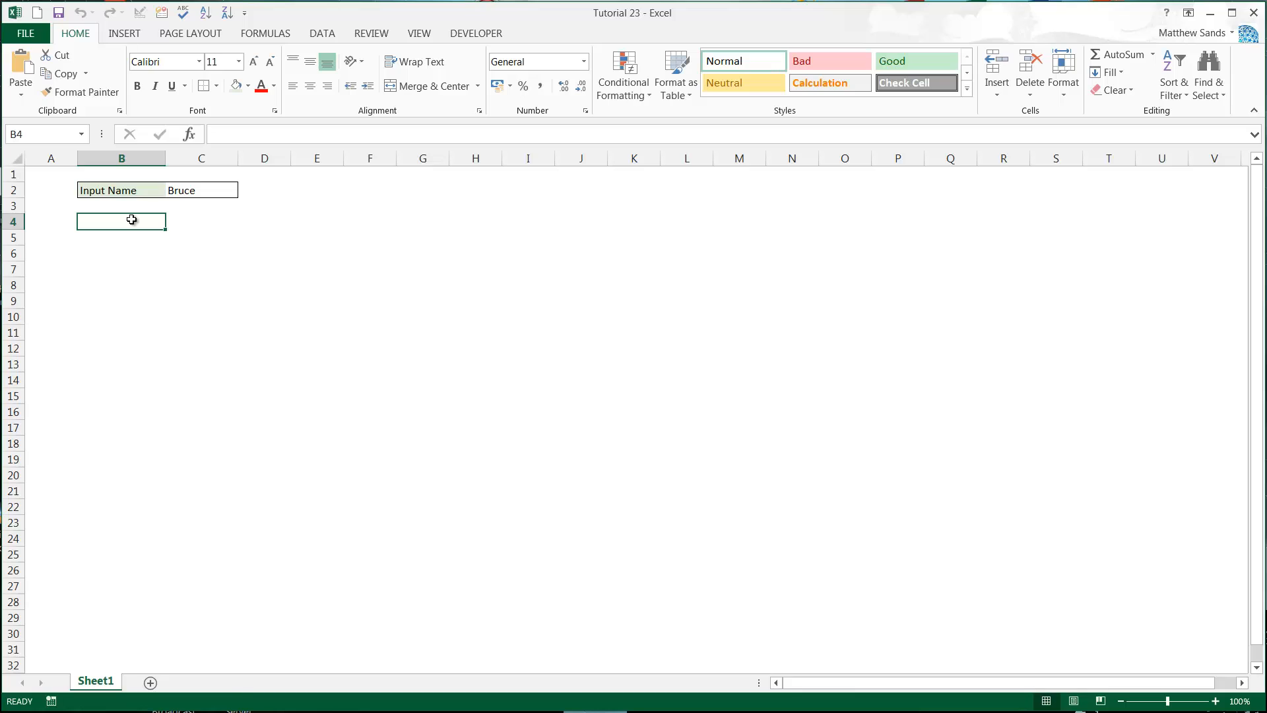
mouse_move(189, 226)
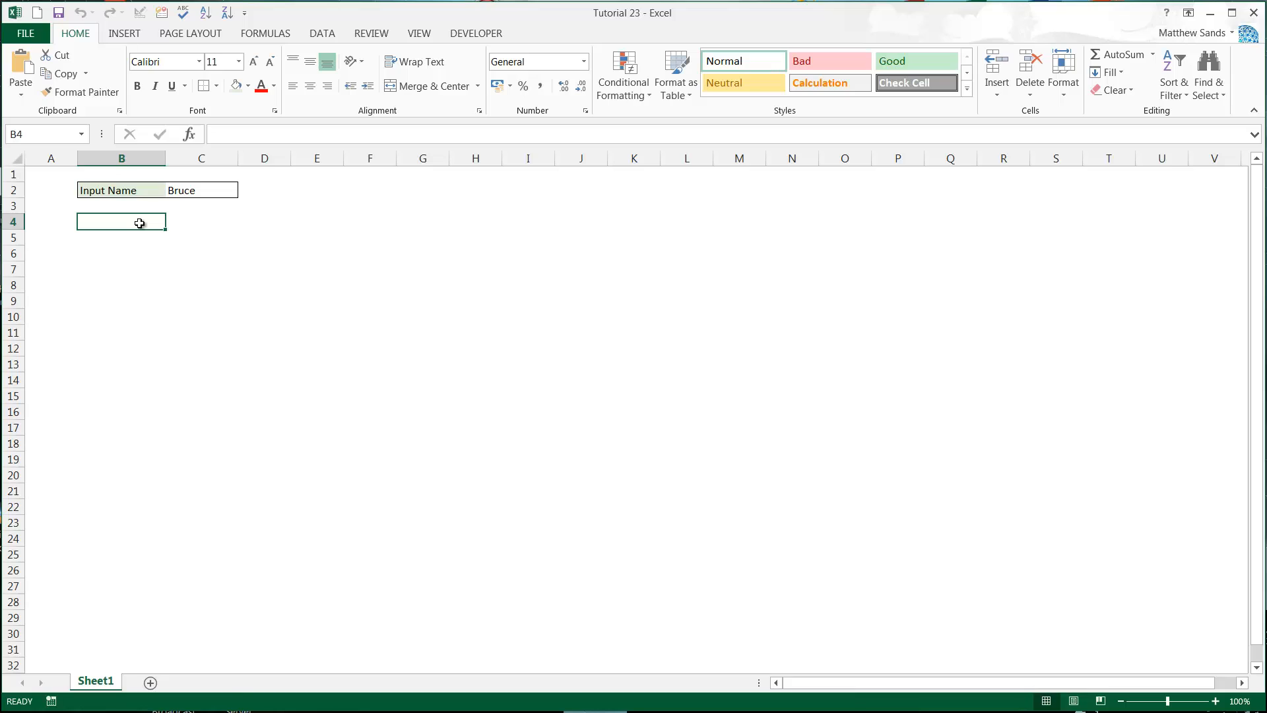
mouse_move(137, 225)
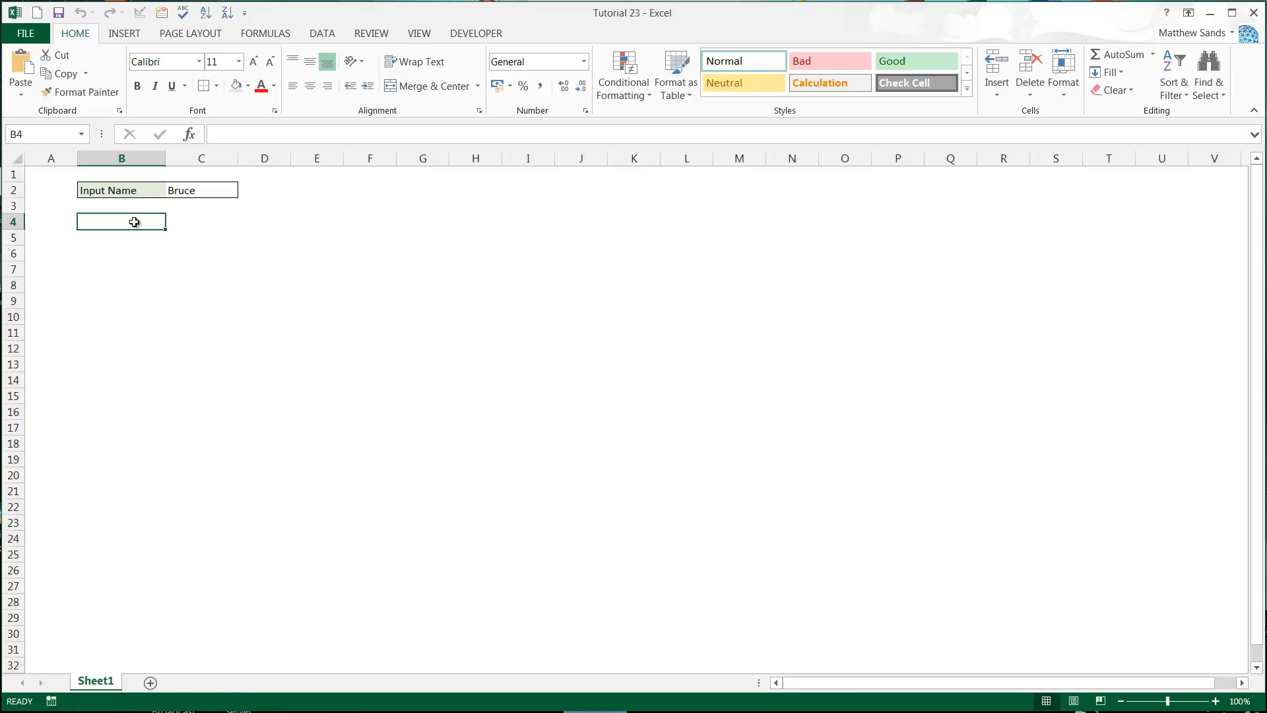
click(200, 221)
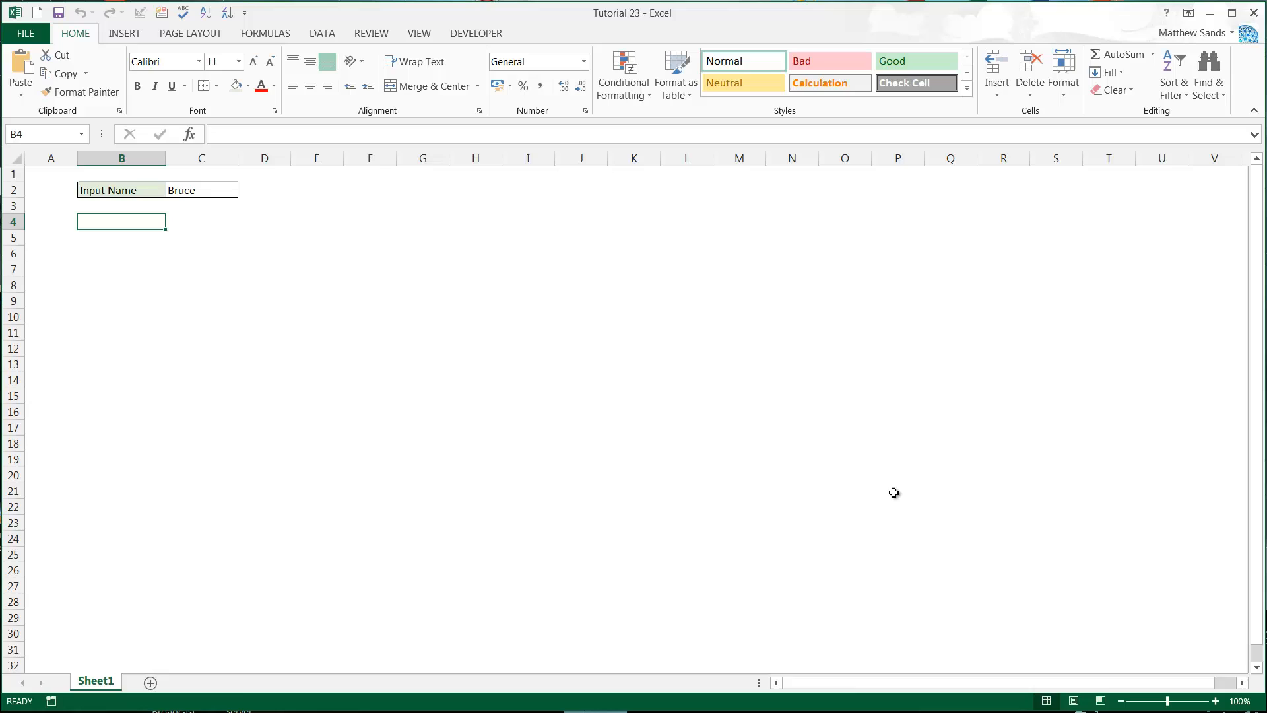
mouse_move(858, 469)
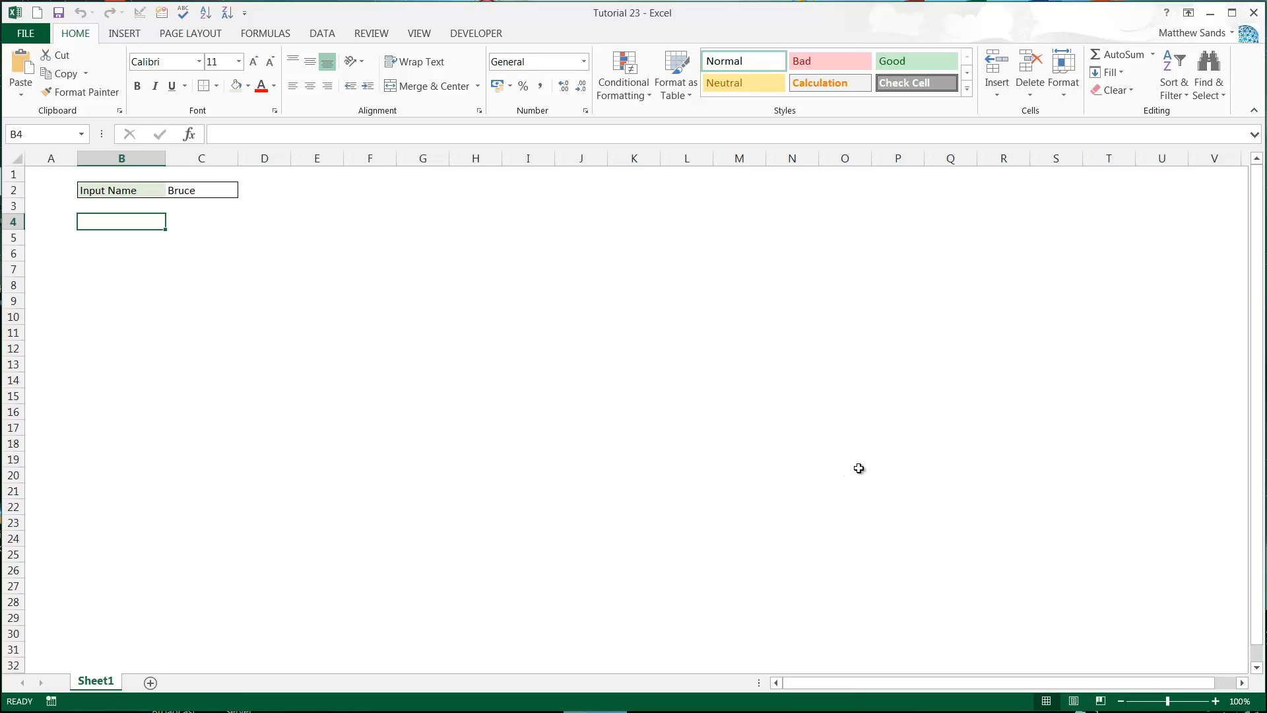
mouse_move(865, 466)
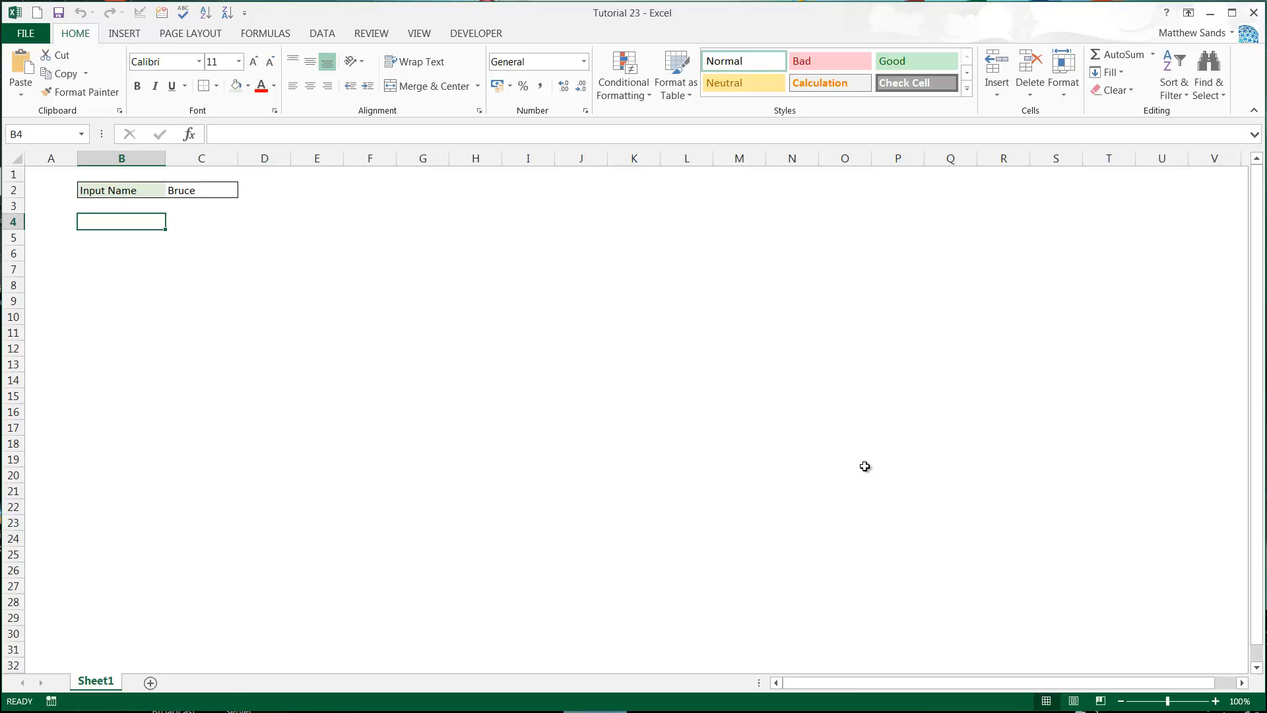
mouse_move(856, 470)
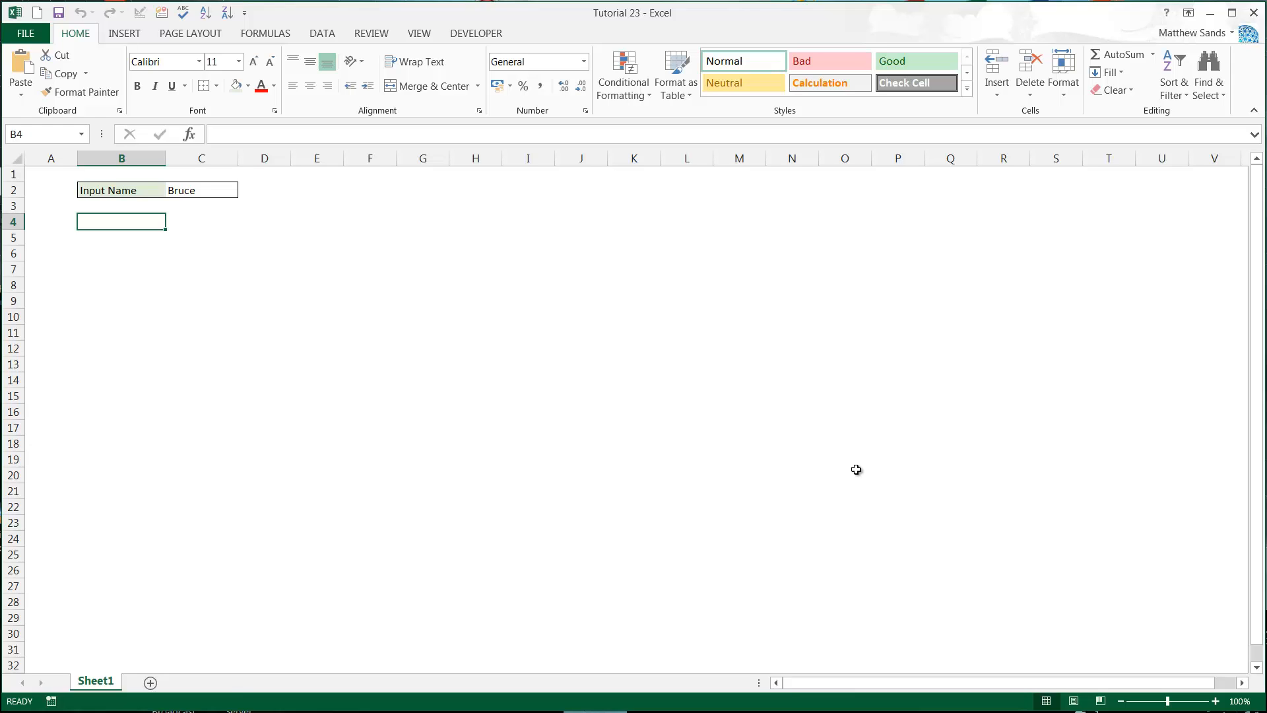
mouse_move(856, 470)
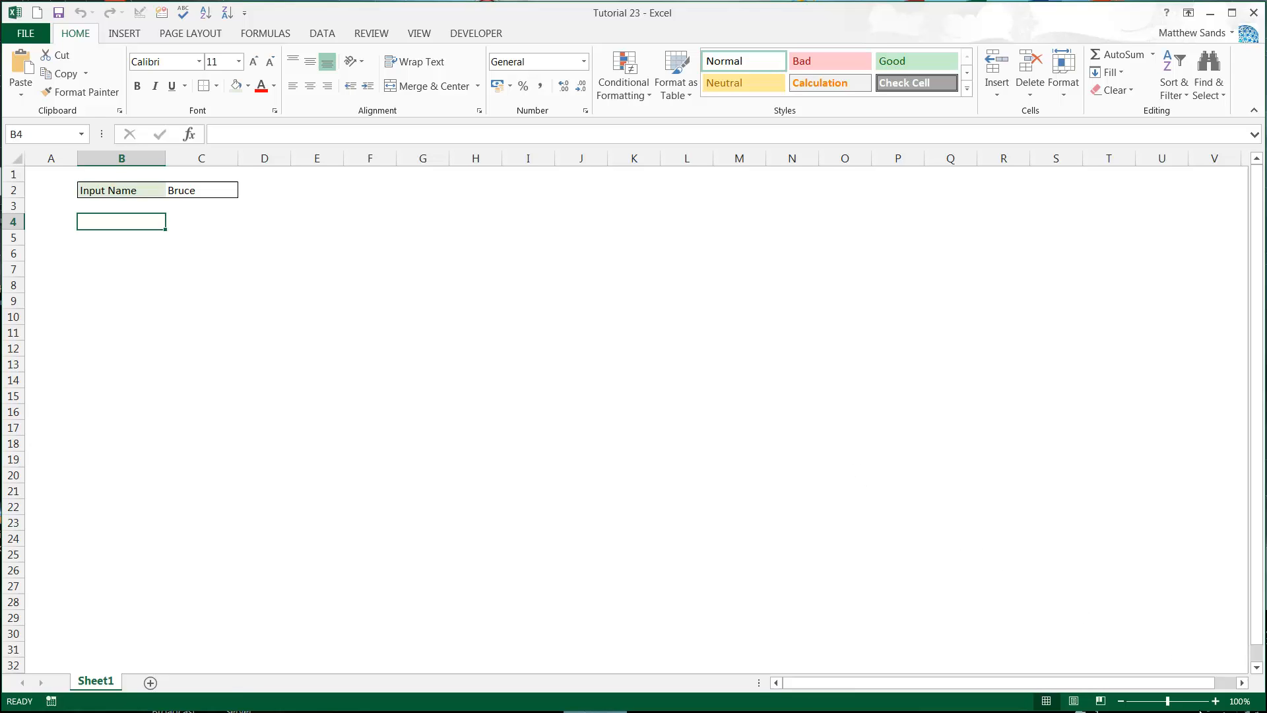